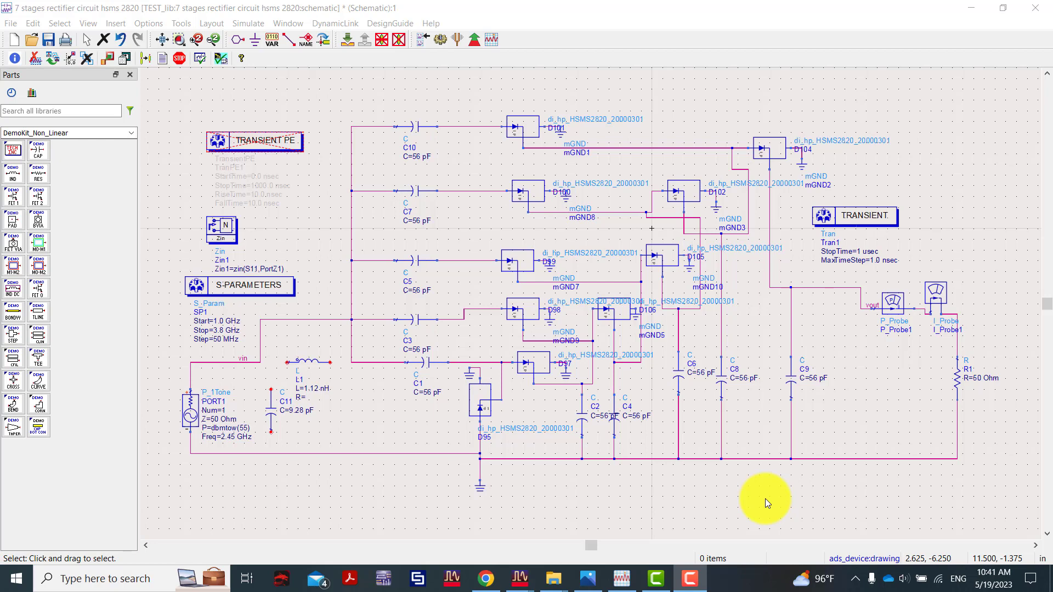
pyautogui.moveTo(504, 547)
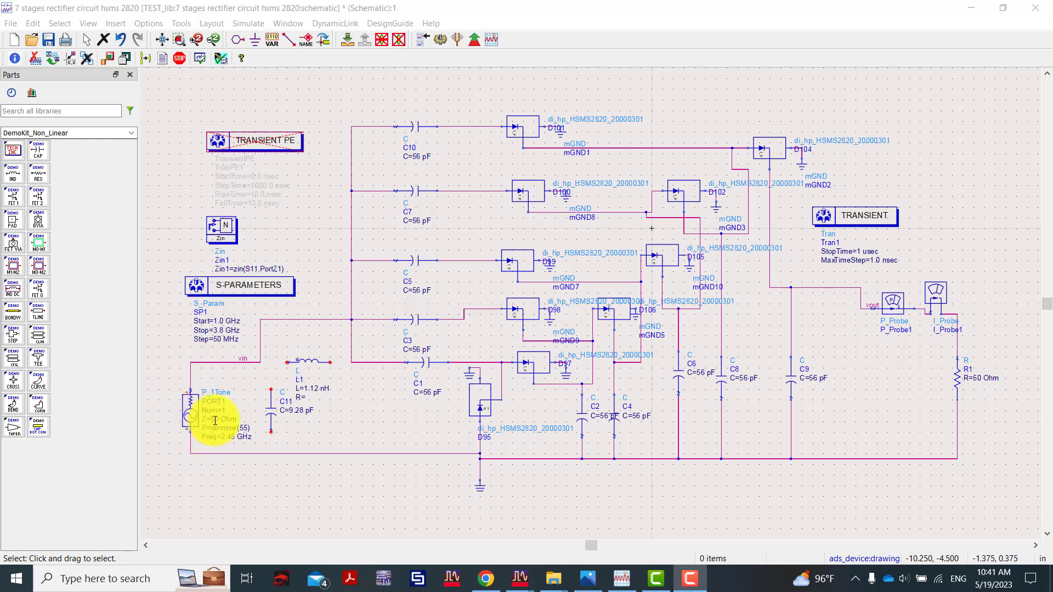
pyautogui.moveTo(312, 375)
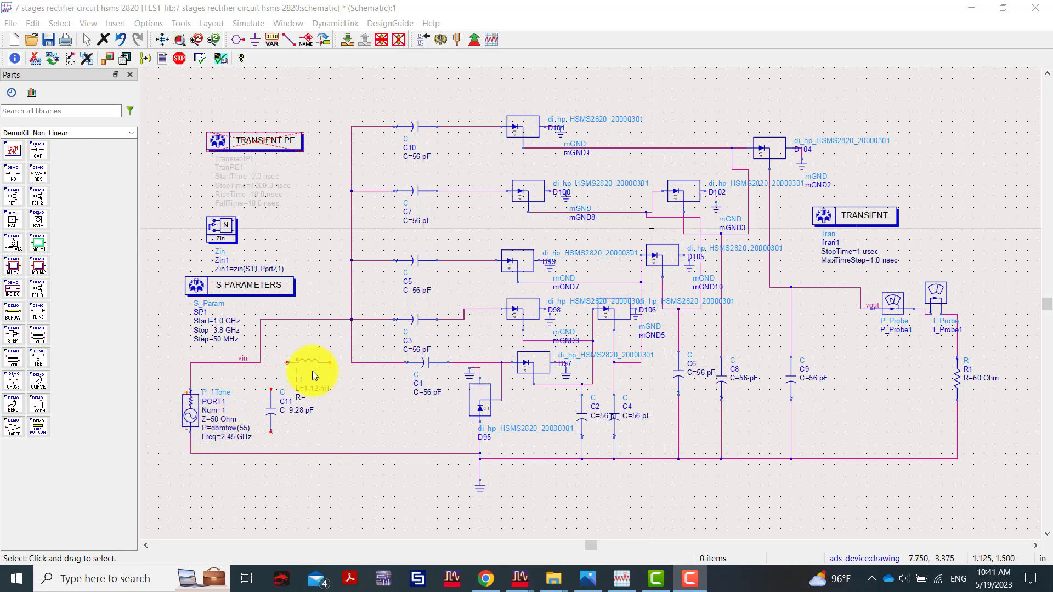
pyautogui.moveTo(393, 343)
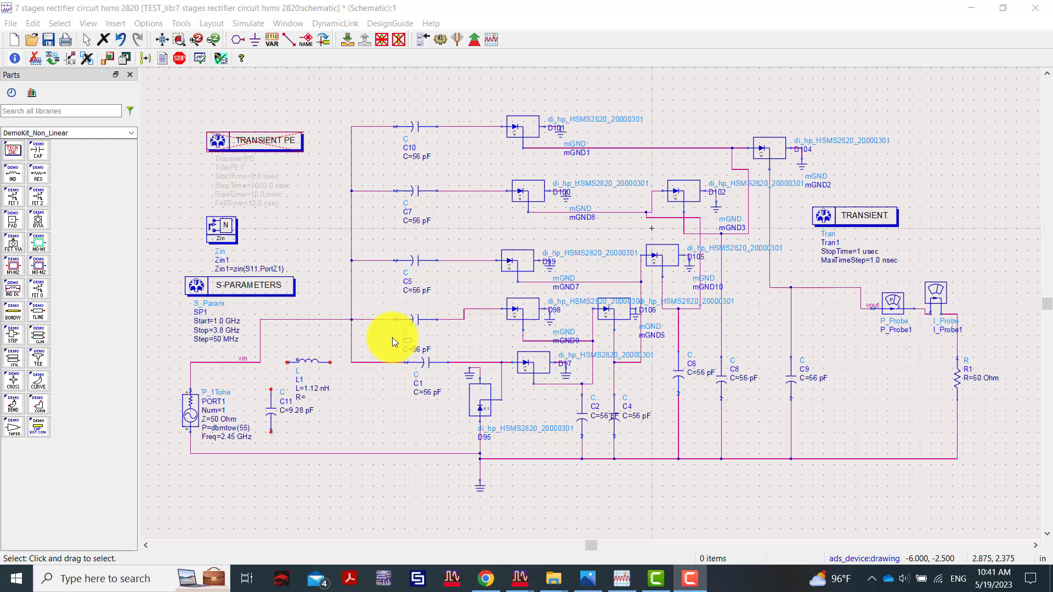
pyautogui.moveTo(437, 165)
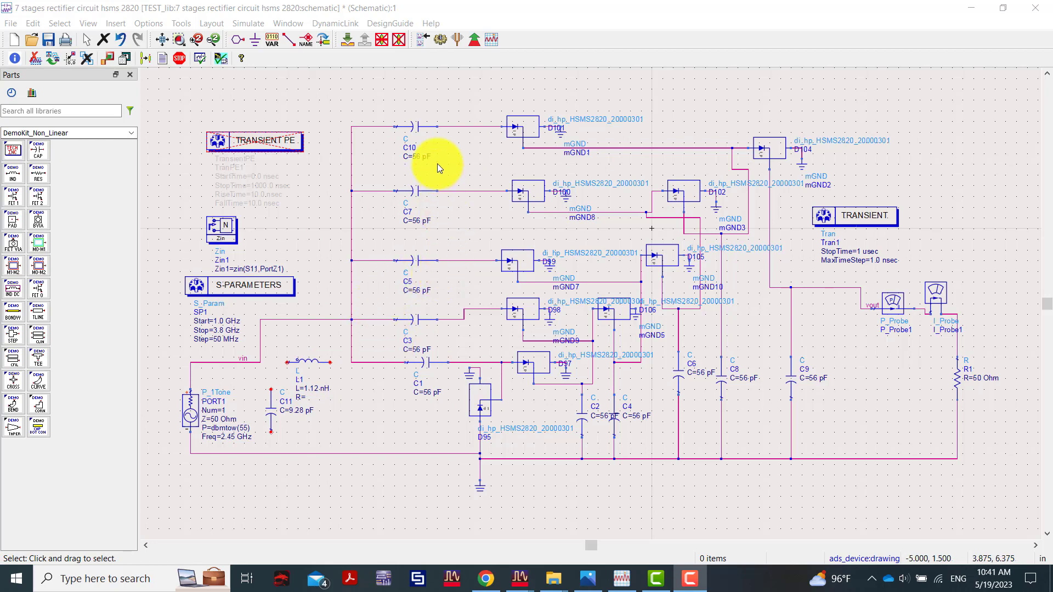
# Step: Simulate the 7-stage rectifier, choosing Run Anyway despite the missing source warning
pyautogui.click(437, 39)
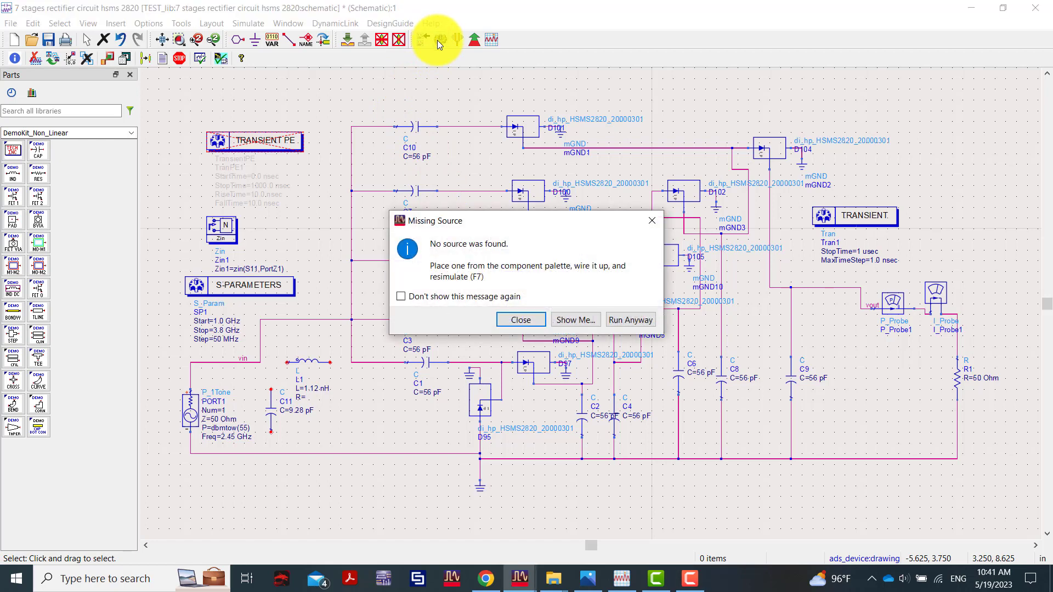
pyautogui.click(629, 319)
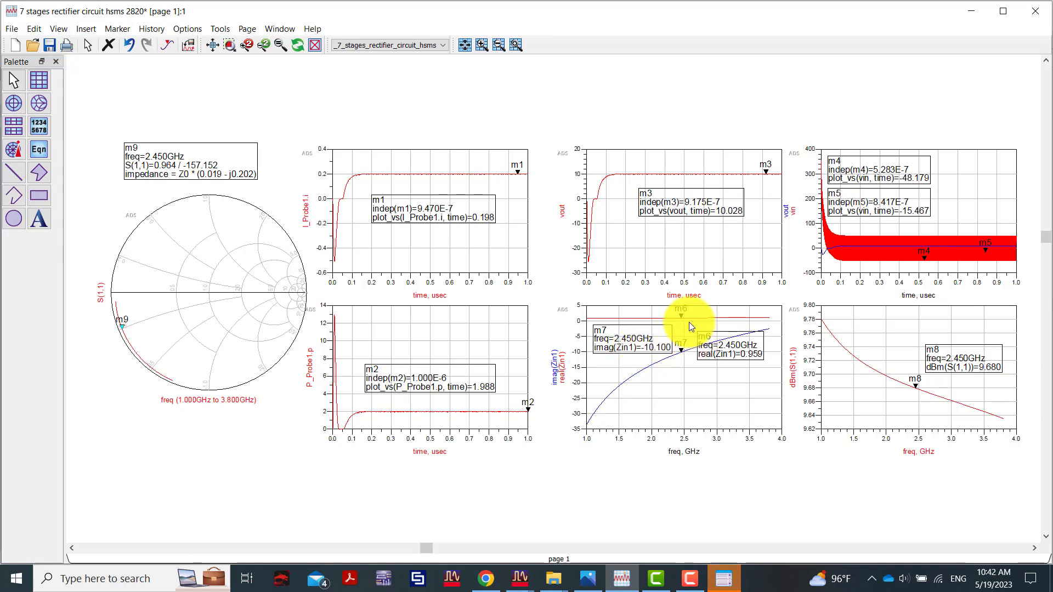
pyautogui.moveTo(677, 311)
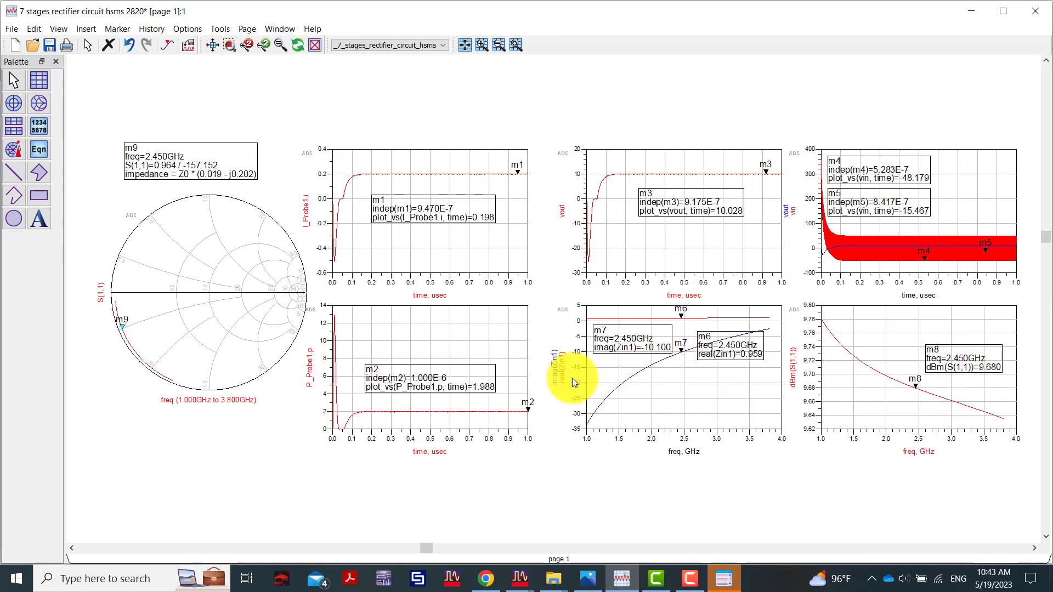
pyautogui.moveTo(565, 381)
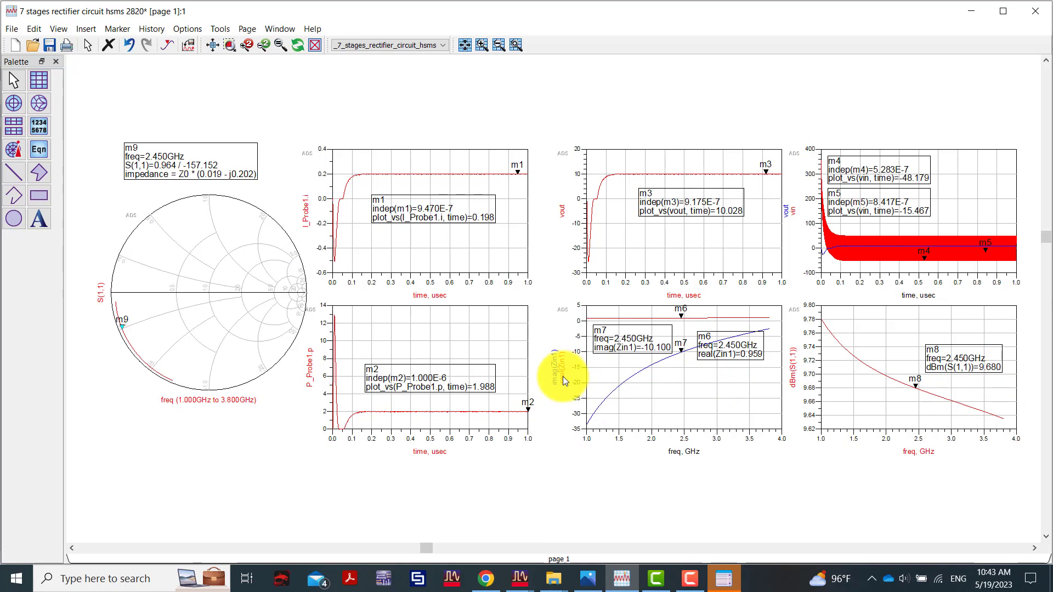
pyautogui.moveTo(681, 319)
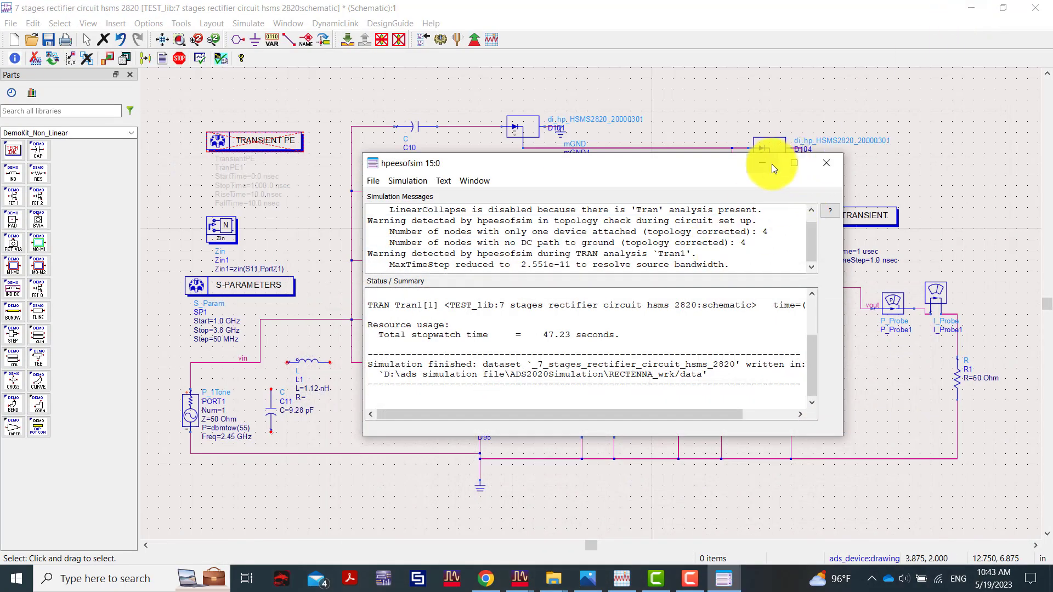
# Step: Close the hpeesofsim summary and launch the Tools > Smith Chart matching utility
pyautogui.click(825, 162)
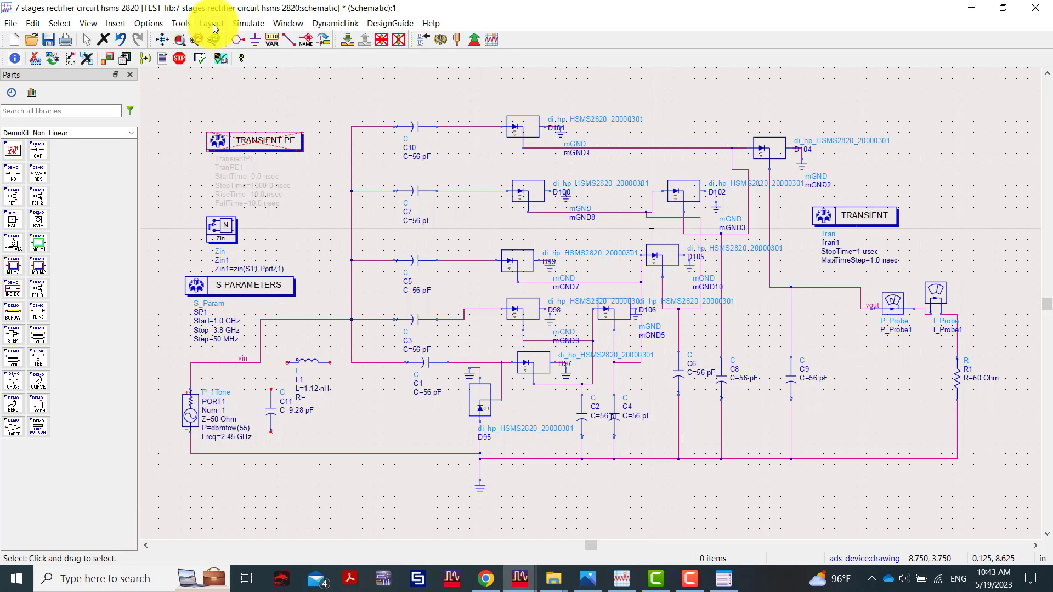
pyautogui.click(181, 23)
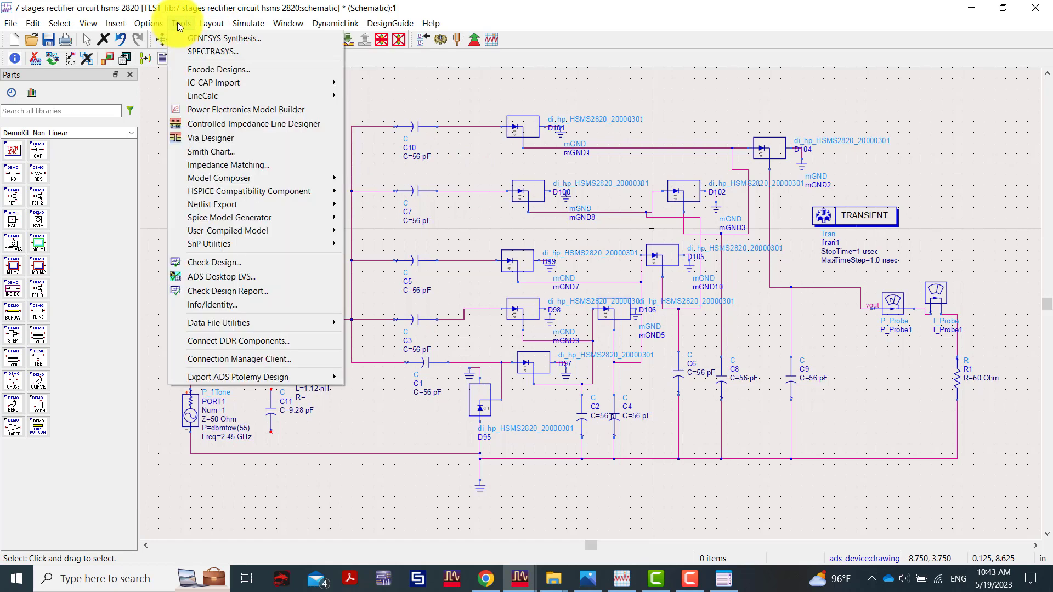
pyautogui.moveTo(212, 152)
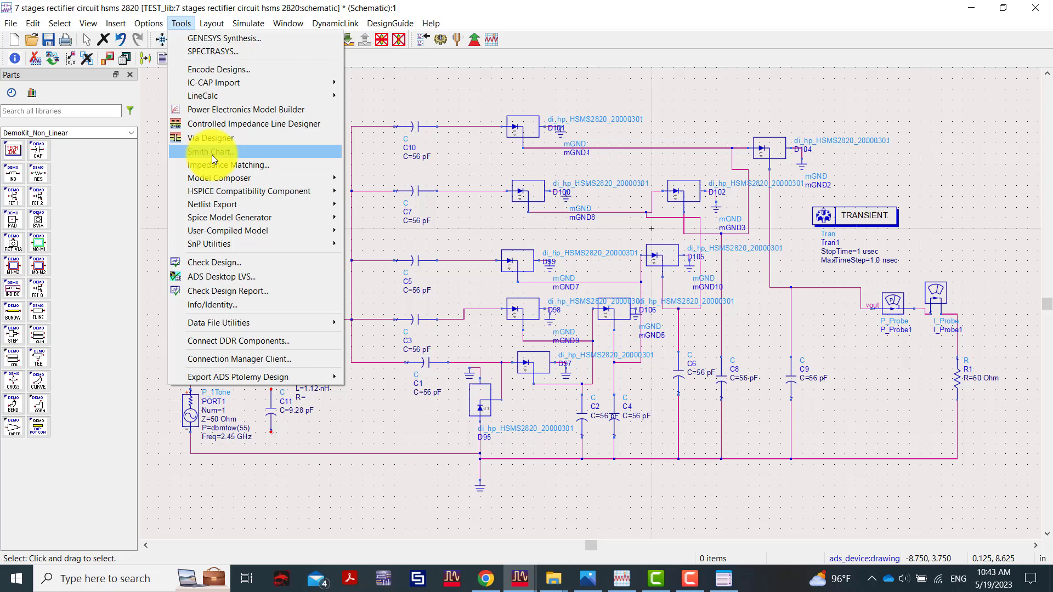
pyautogui.click(213, 151)
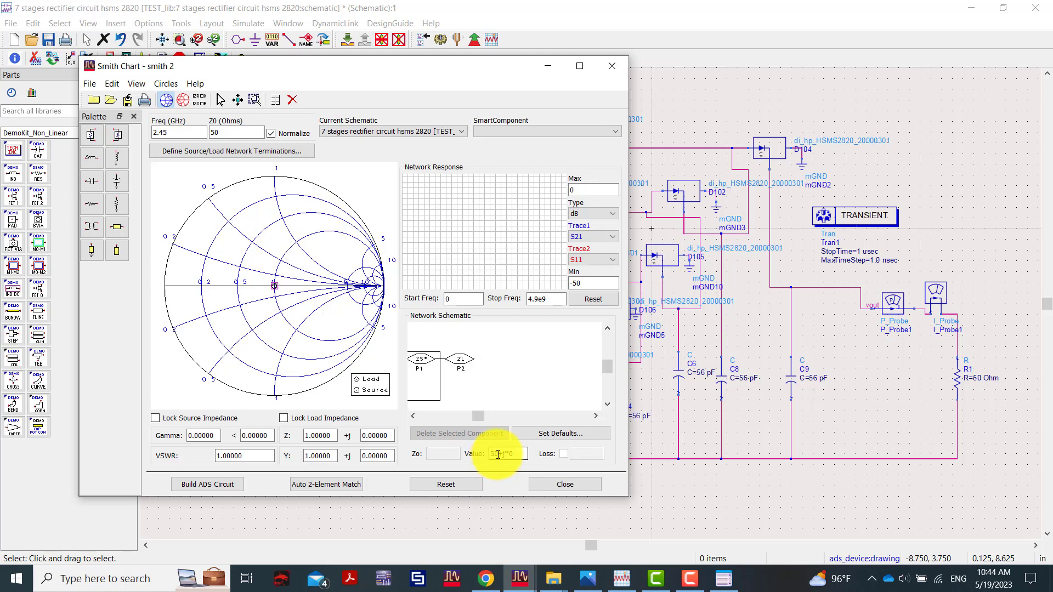
# Step: Set the ZL load block's value to the normalized impedance 0.019 − j0.2
pyautogui.click(461, 363)
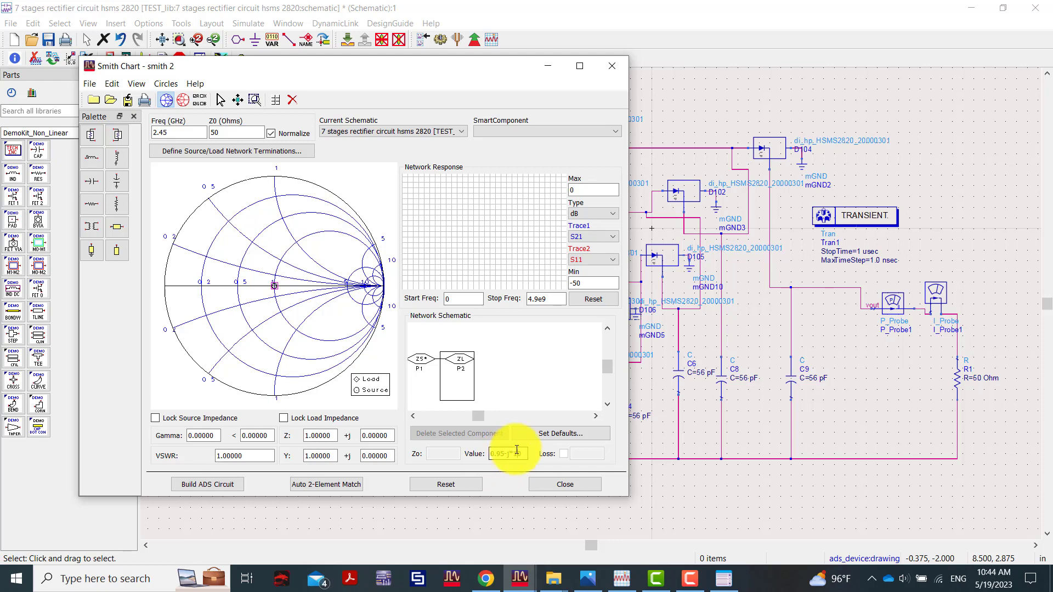
pyautogui.click(461, 362)
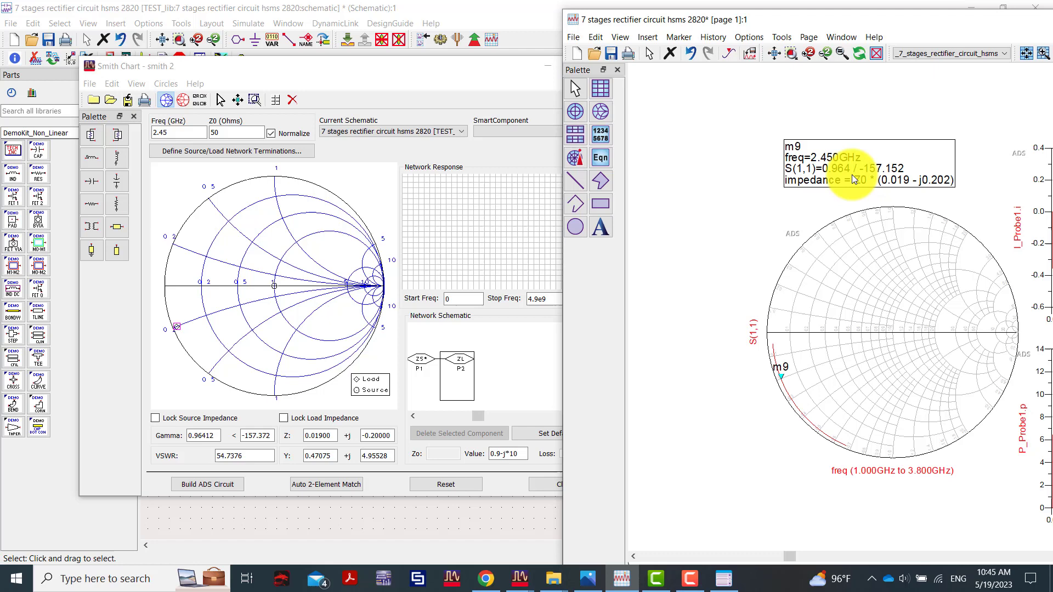
pyautogui.moveTo(729, 428)
pyautogui.write('5')
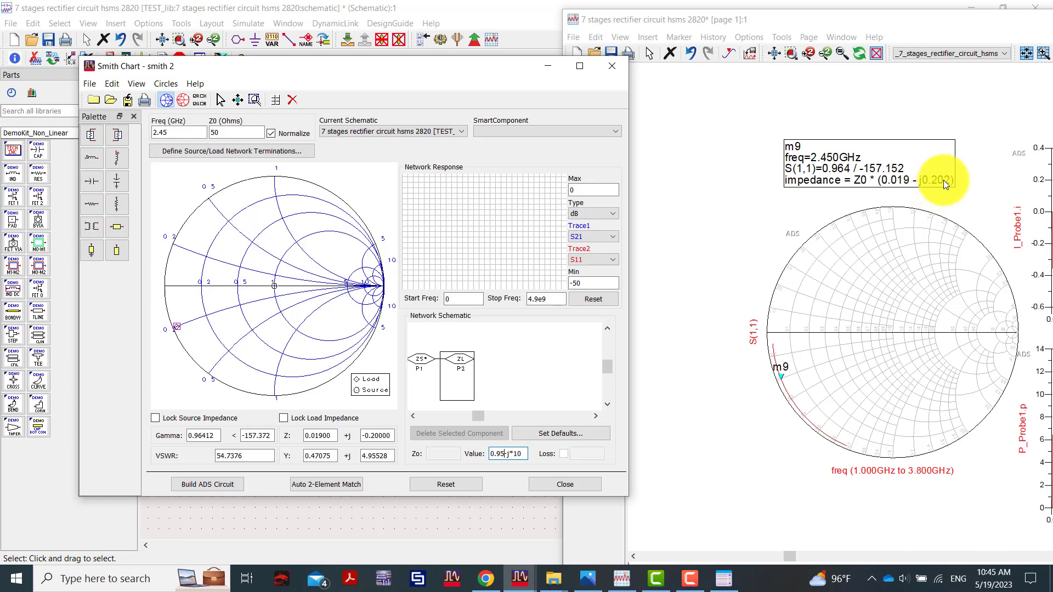
pyautogui.moveTo(543, 458)
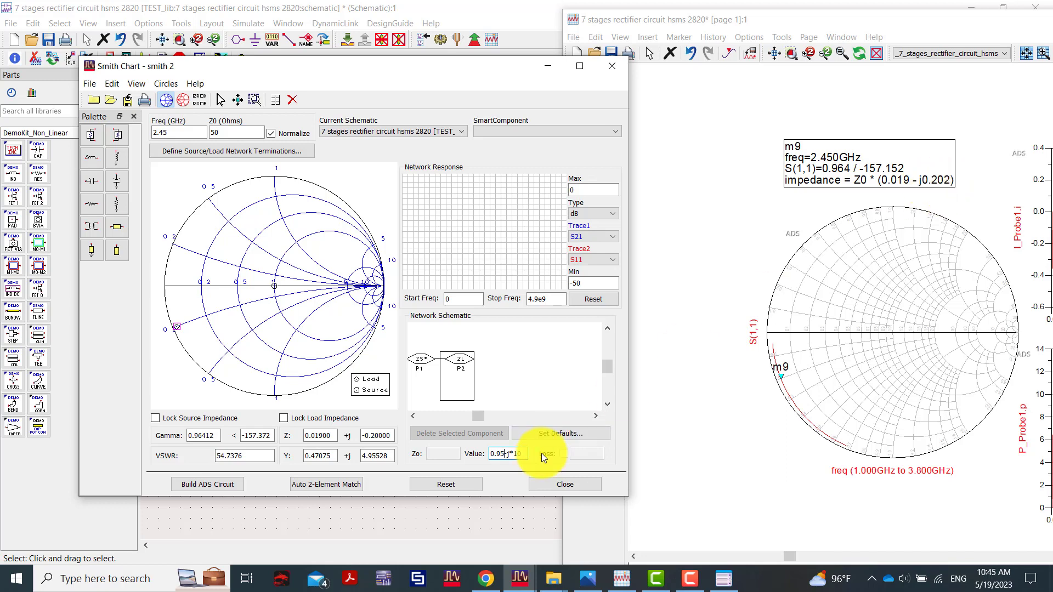
pyautogui.moveTo(545, 454)
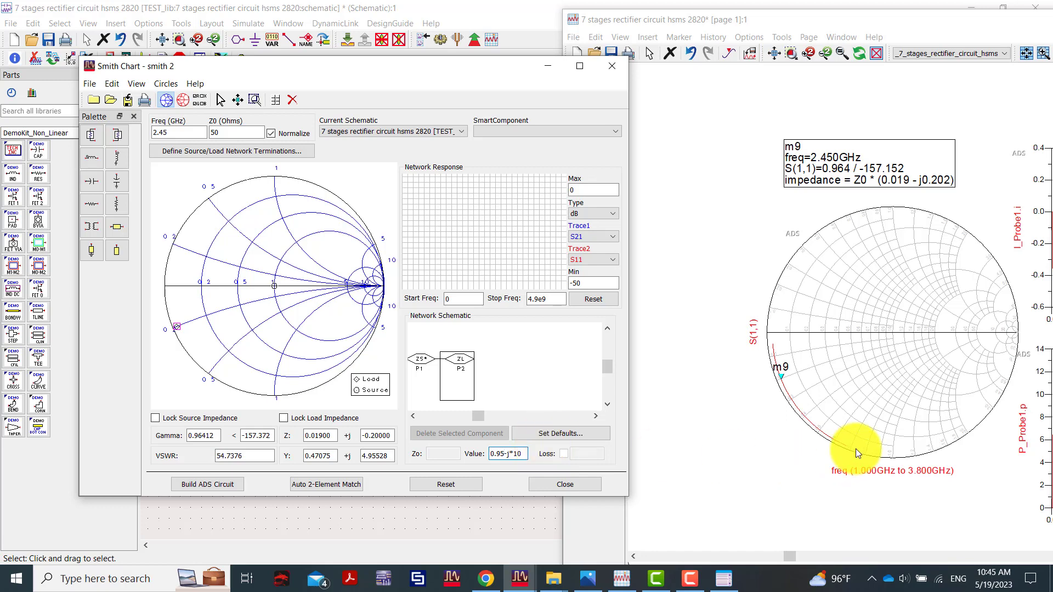
# Step: Apply the refined load impedance 0.95 − j10, giving reflection 0.964∠−157.15°
pyautogui.click(504, 454)
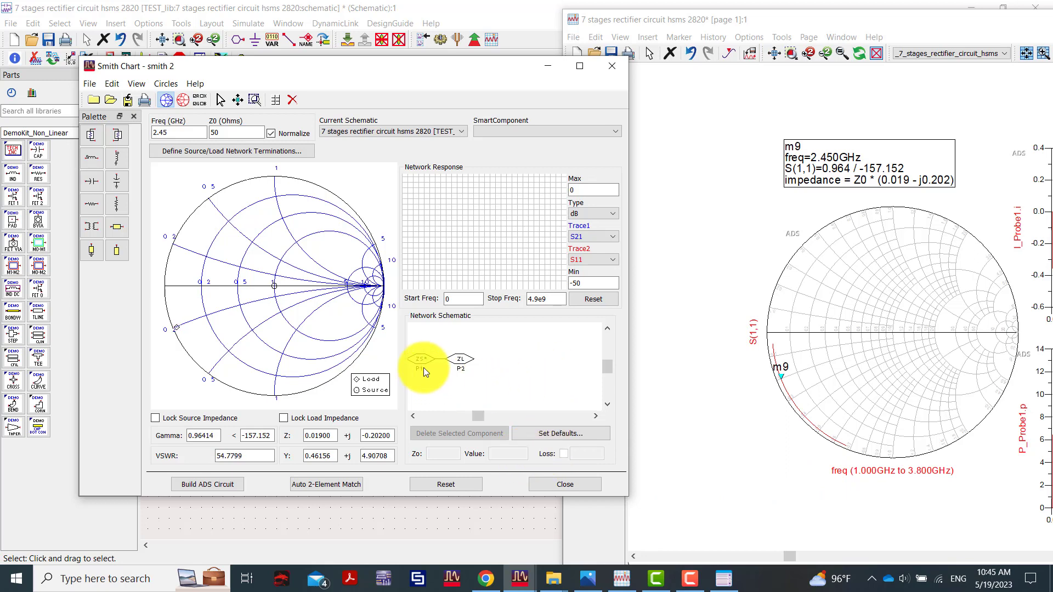
# Step: Lock the source and load impedances, dismissing the locked-node warning
pyautogui.click(423, 362)
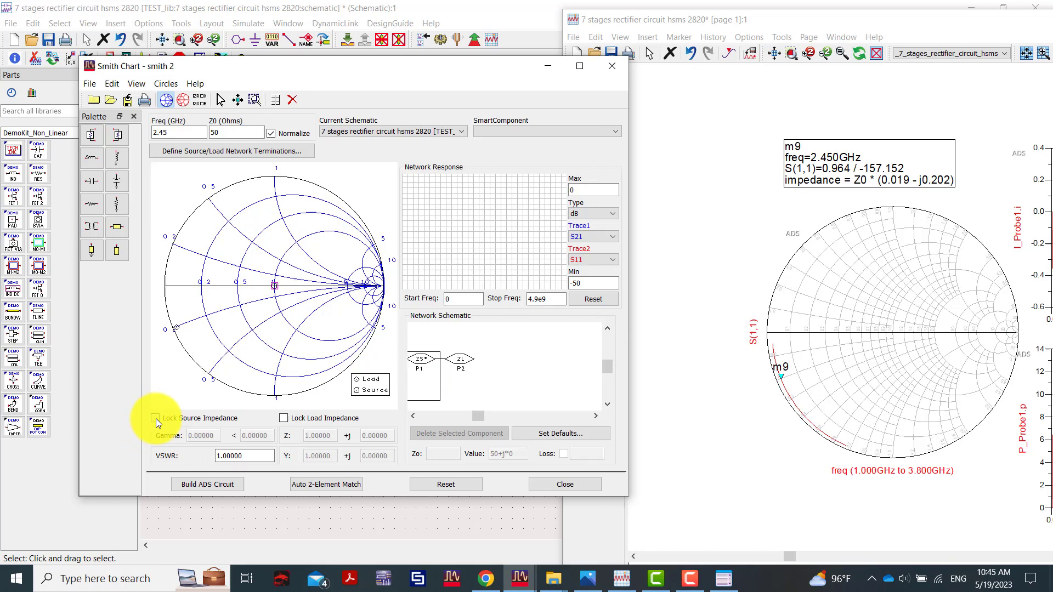
pyautogui.click(156, 419)
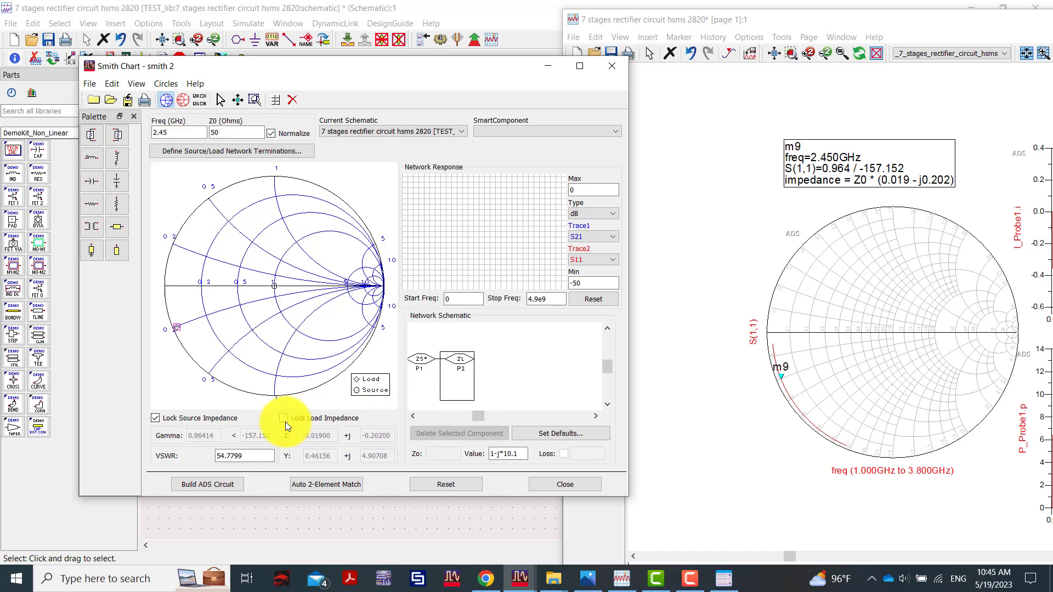
pyautogui.click(284, 418)
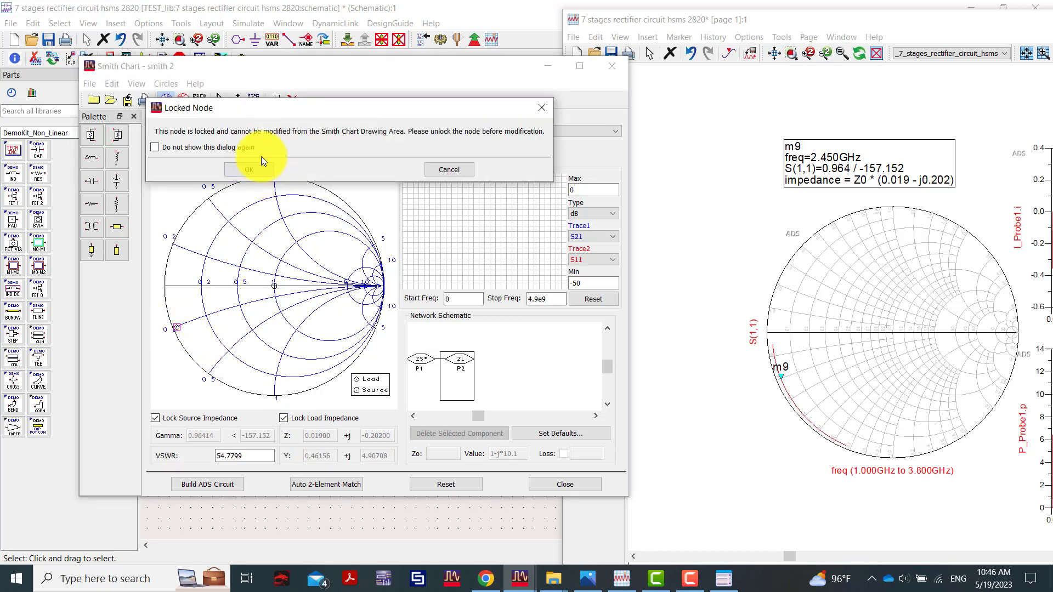
pyautogui.click(248, 168)
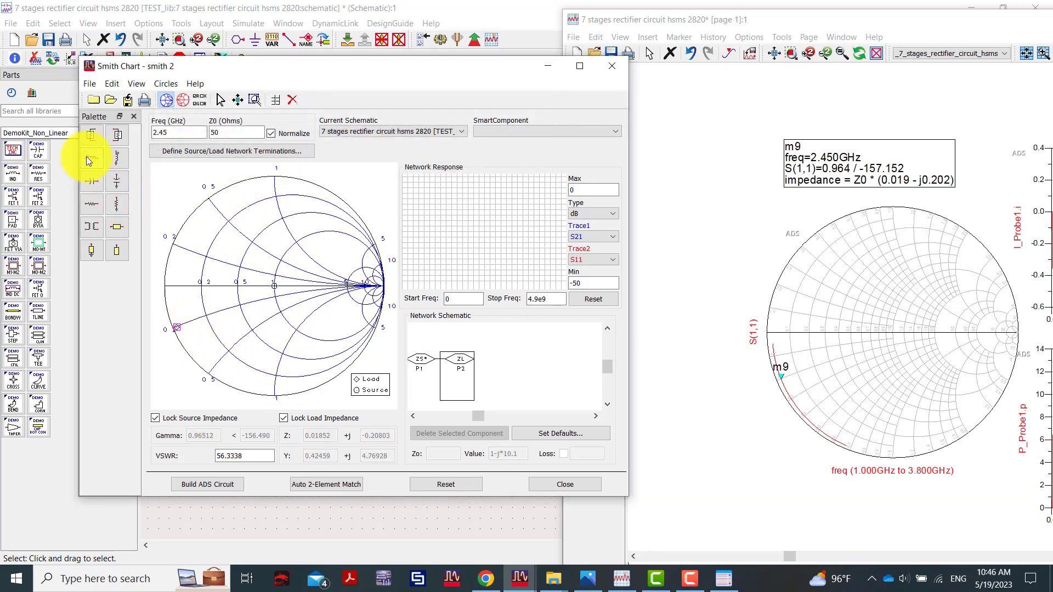
# Step: Add a series inductor and a 10 pF shunt capacitor, then tune the inductor arc
pyautogui.click(311, 231)
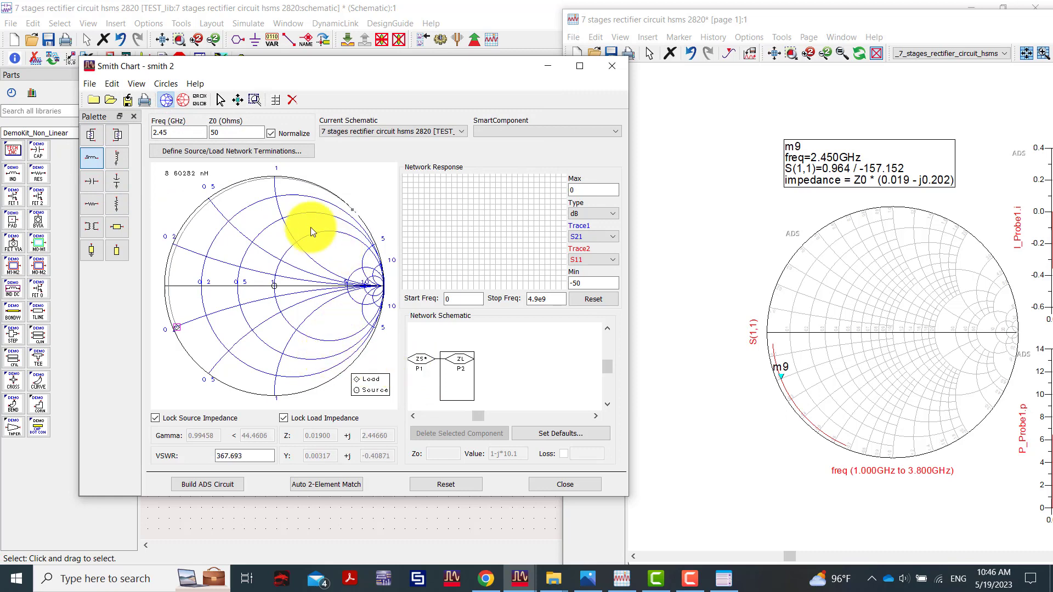
pyautogui.moveTo(312, 232); pyautogui.dragTo(204, 261)
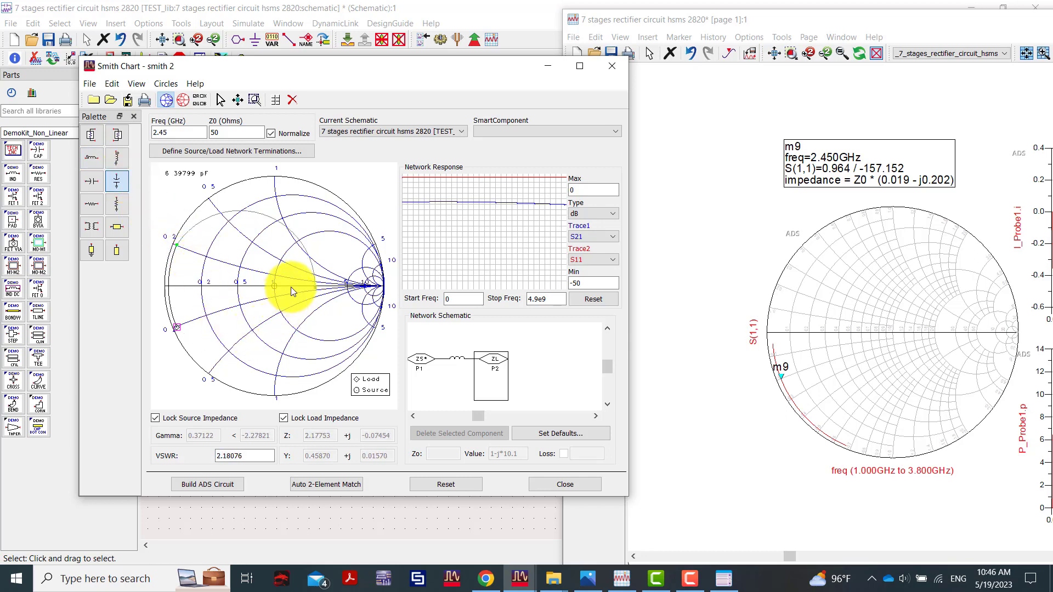
pyautogui.moveTo(293, 291); pyautogui.dragTo(282, 269)
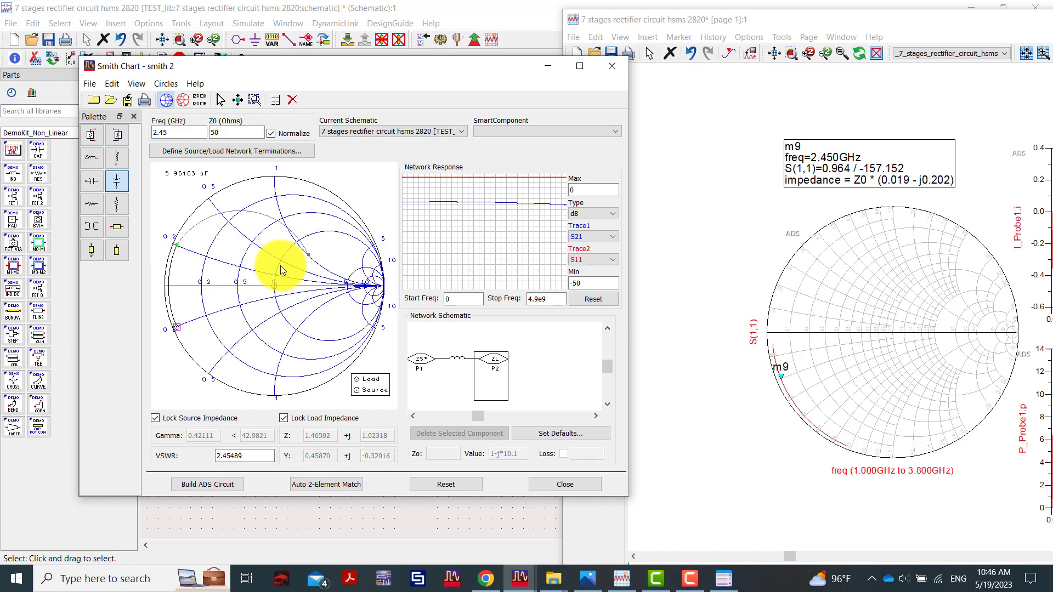
pyautogui.moveTo(280, 270); pyautogui.dragTo(262, 258)
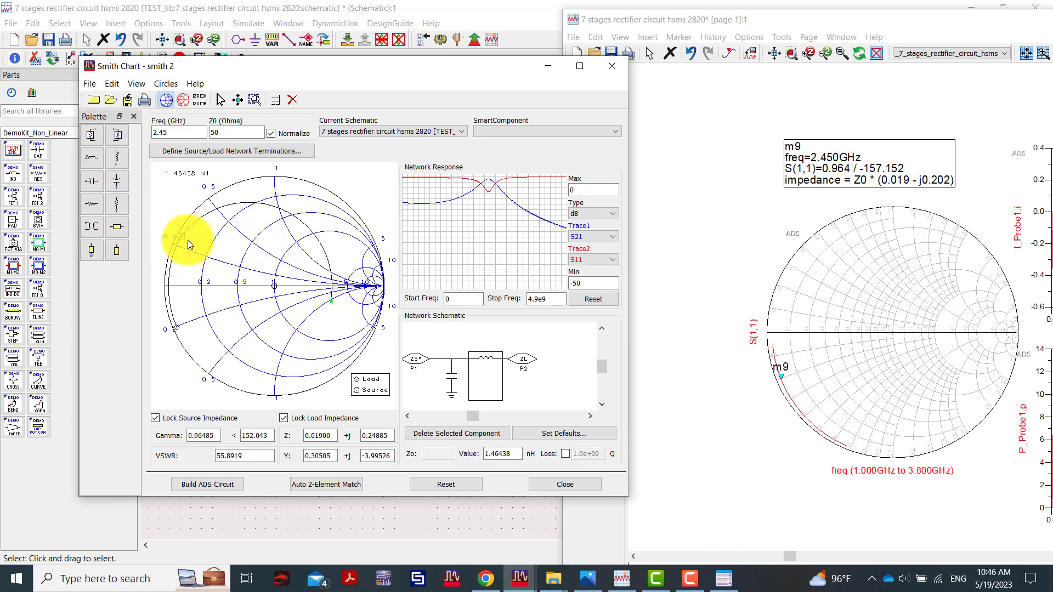
pyautogui.moveTo(189, 244); pyautogui.dragTo(309, 341)
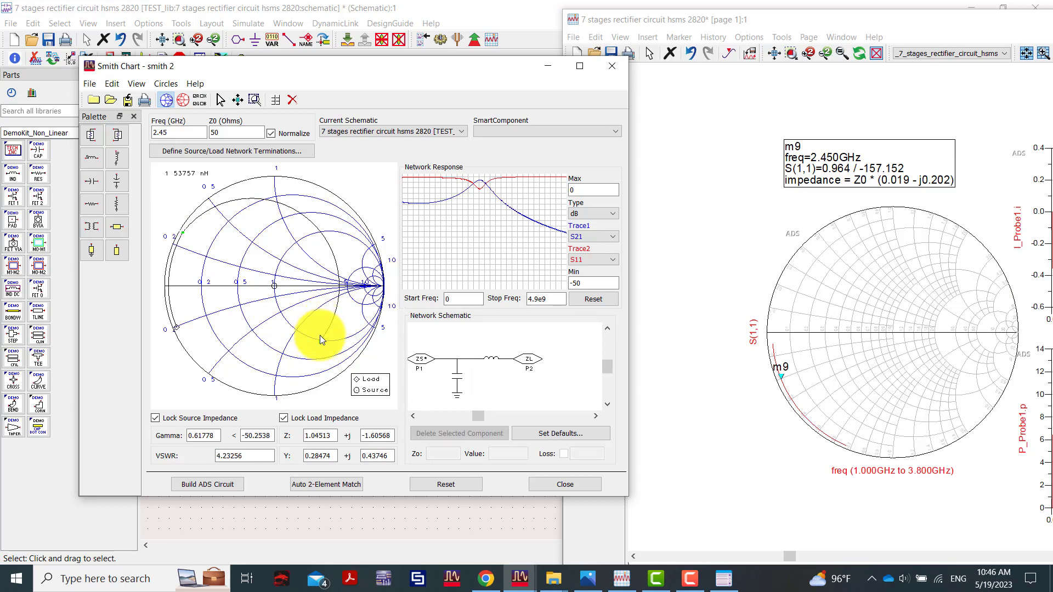
pyautogui.moveTo(321, 338); pyautogui.dragTo(285, 244)
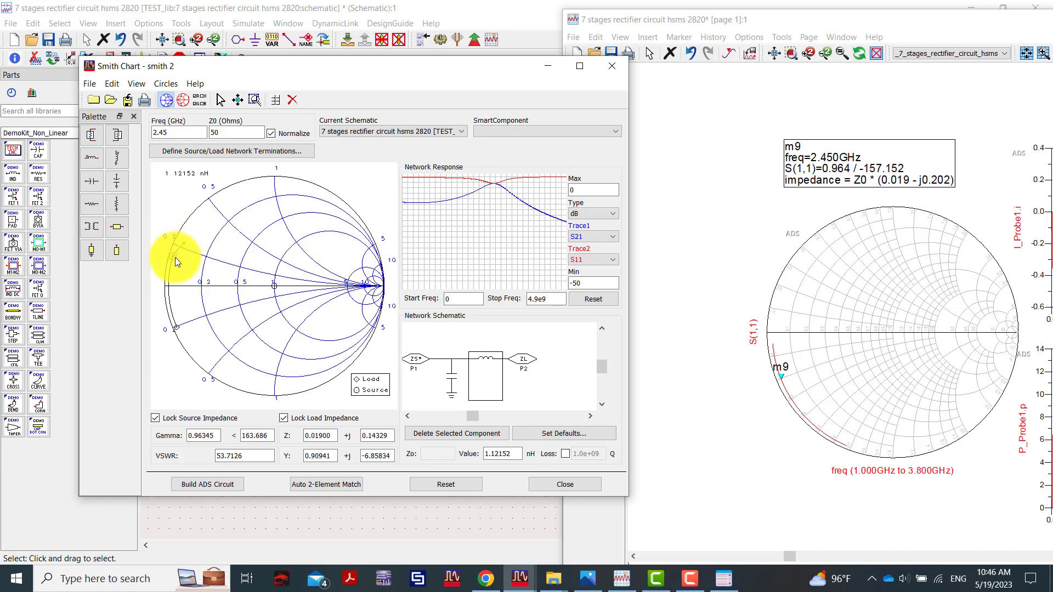
pyautogui.moveTo(176, 251); pyautogui.dragTo(173, 269)
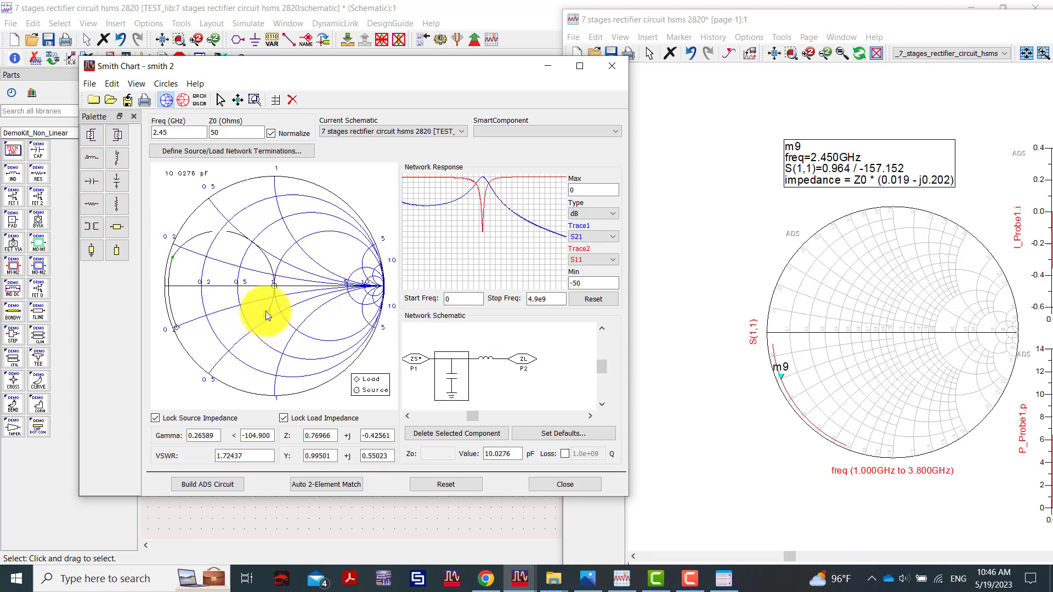
# Step: Tune the shunt capacitor arc to the chart centre for VSWR about 1.005
pyautogui.moveTo(267, 316); pyautogui.dragTo(274, 289)
pyautogui.write('2e9')
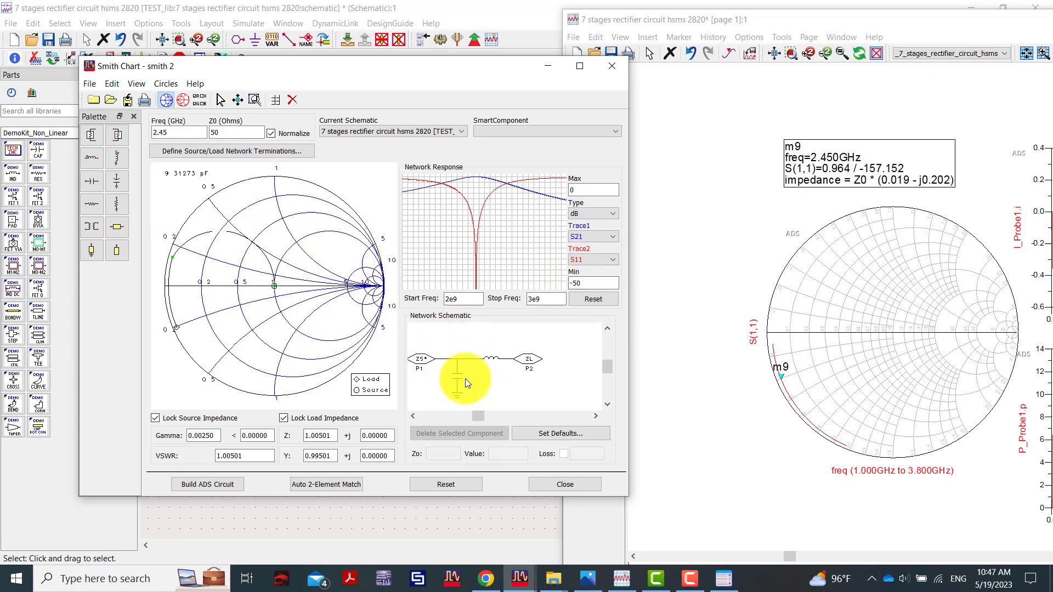
# Step: Select the shunt capacitor in the Network Schematic and read its 9.28 pF value
pyautogui.click(452, 373)
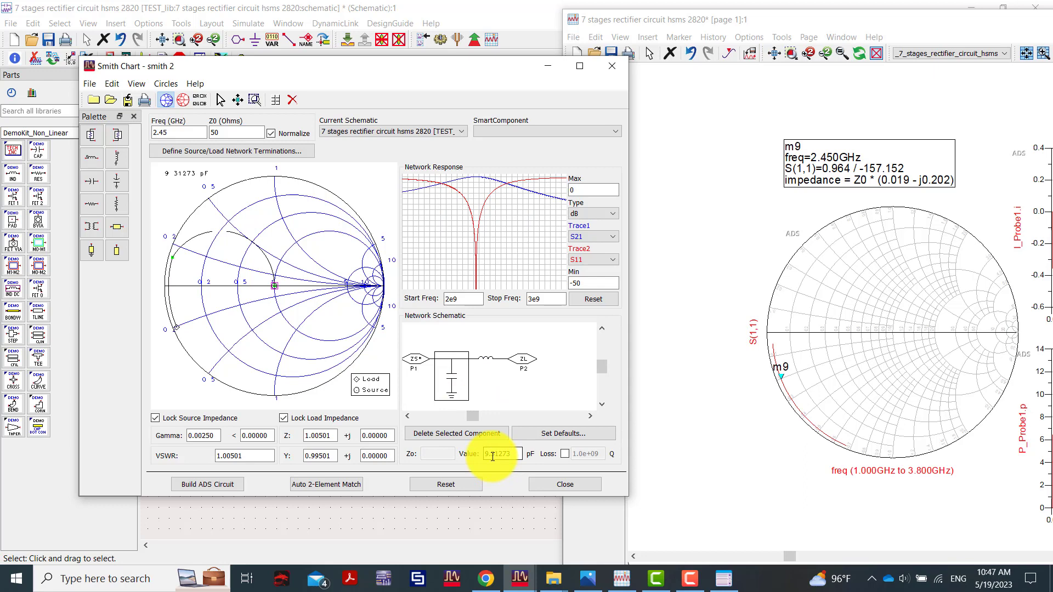
pyautogui.click(487, 367)
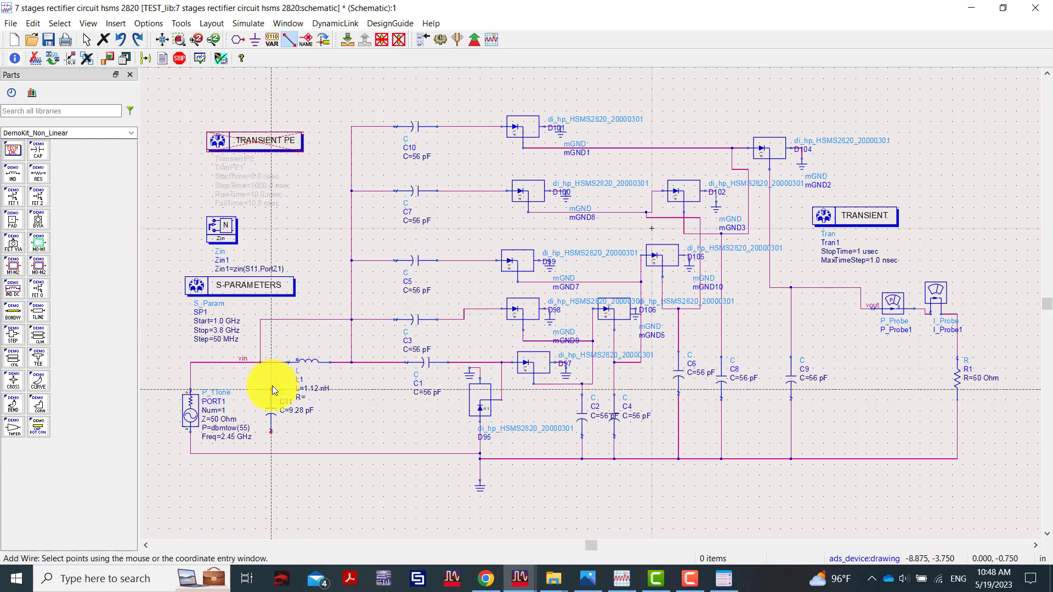
pyautogui.moveTo(269, 435)
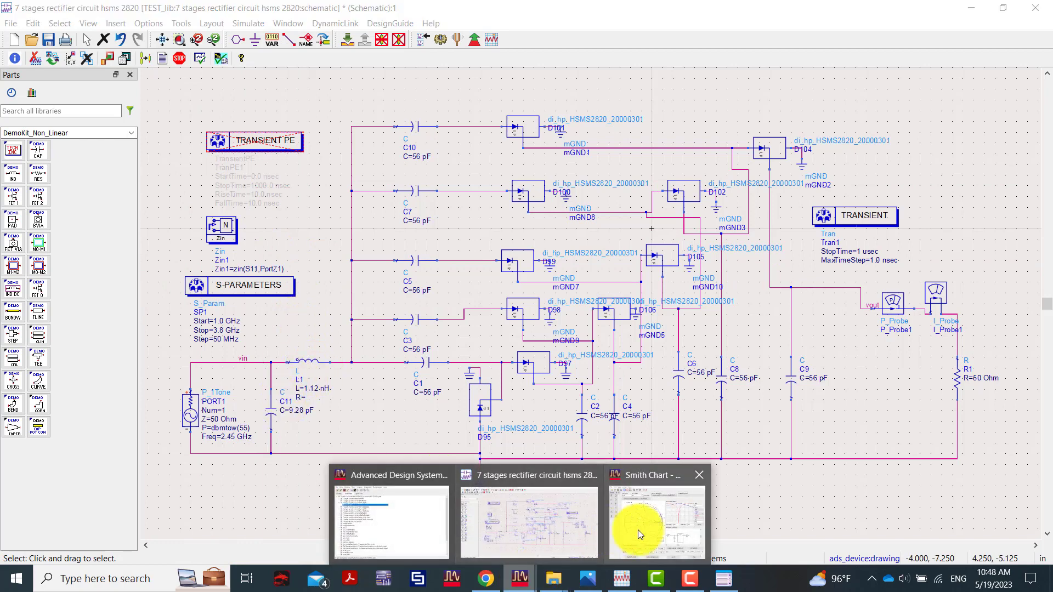
# Step: Bring the Smith Chart window back from the taskbar to recheck component values
pyautogui.click(653, 523)
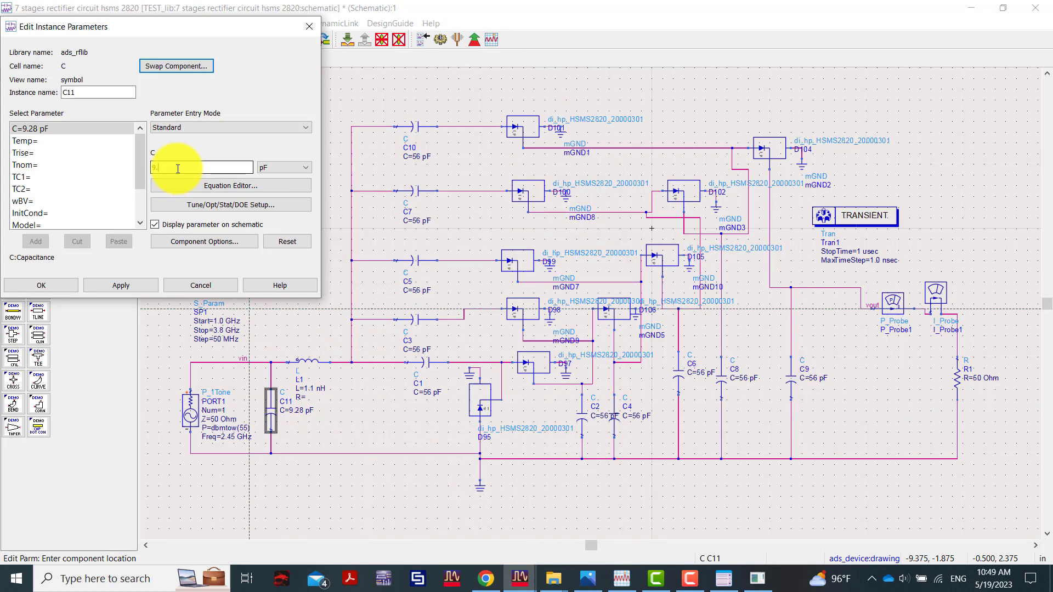
# Step: Enter C11's new capacitance of 9.31 pF in Edit Instance Parameters
pyautogui.click(120, 285)
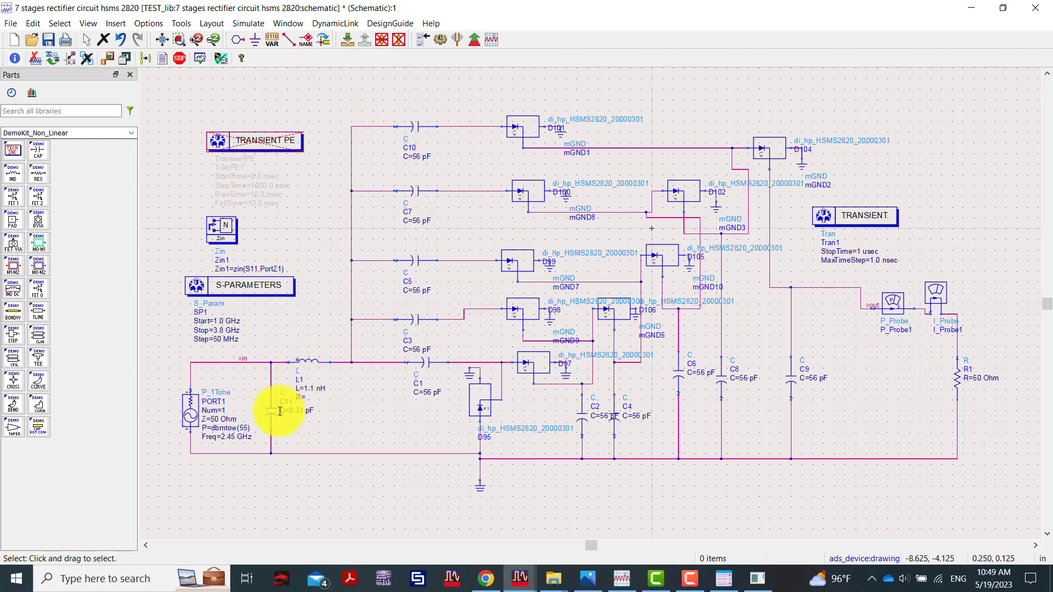
pyautogui.moveTo(302, 365)
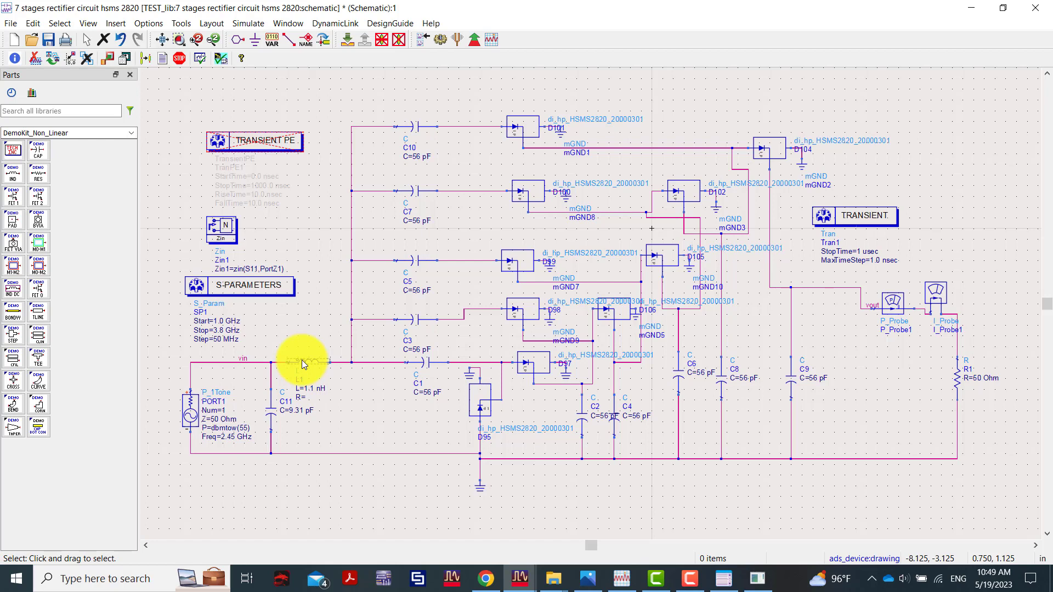
pyautogui.moveTo(303, 363)
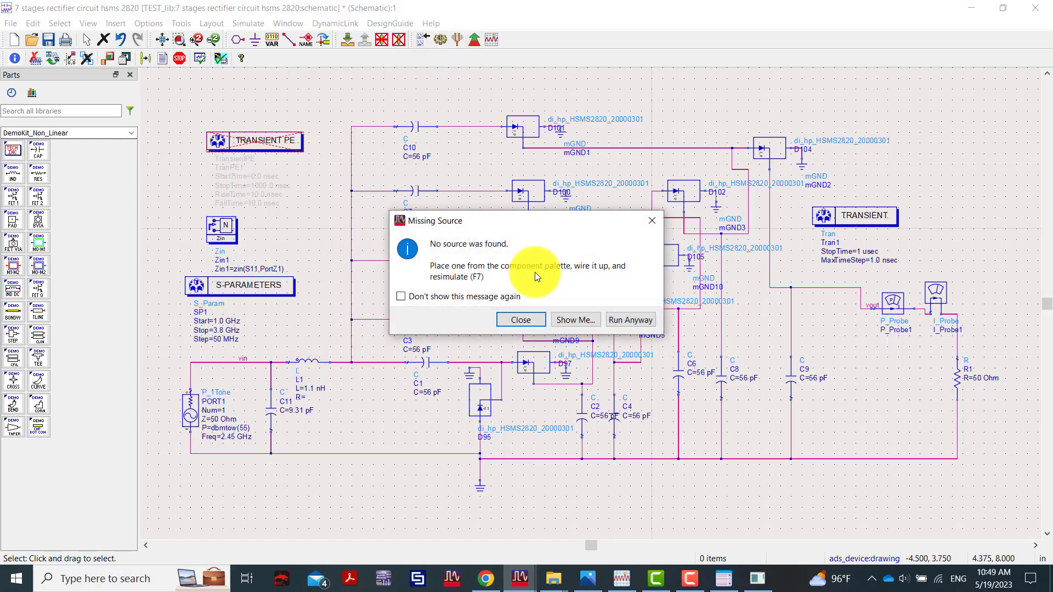
# Step: Choose Run Anyway in the Missing Source dialog to start the matched rectifier simulation
pyautogui.click(629, 319)
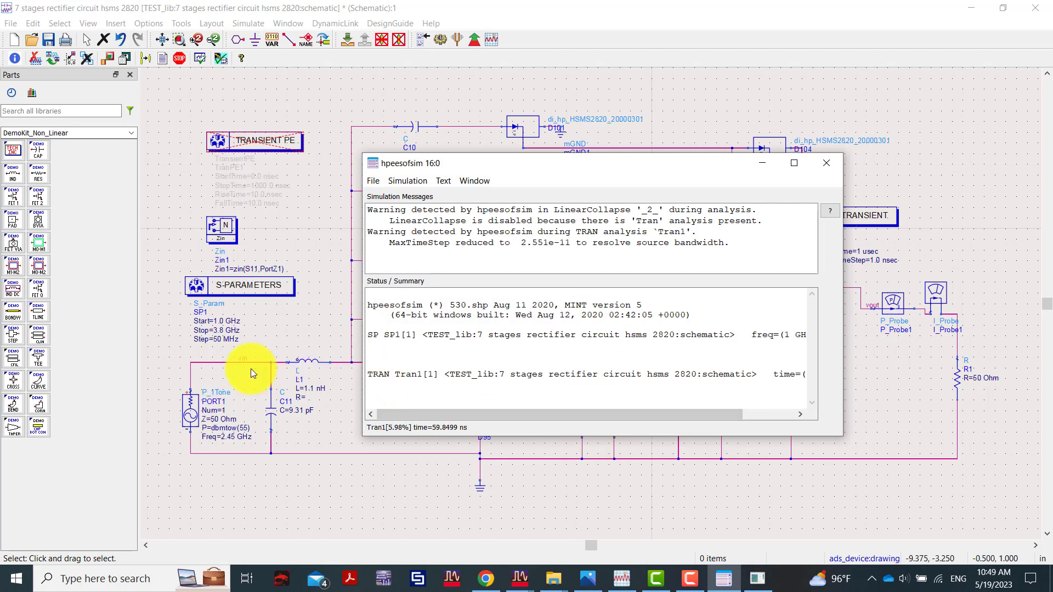
pyautogui.moveTo(238, 357)
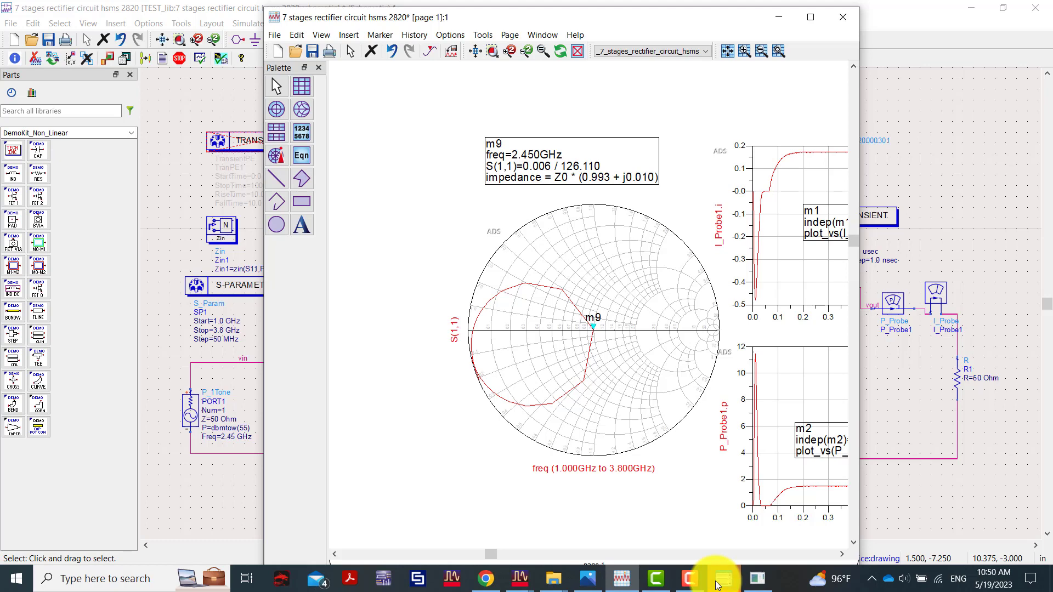
pyautogui.moveTo(824, 42)
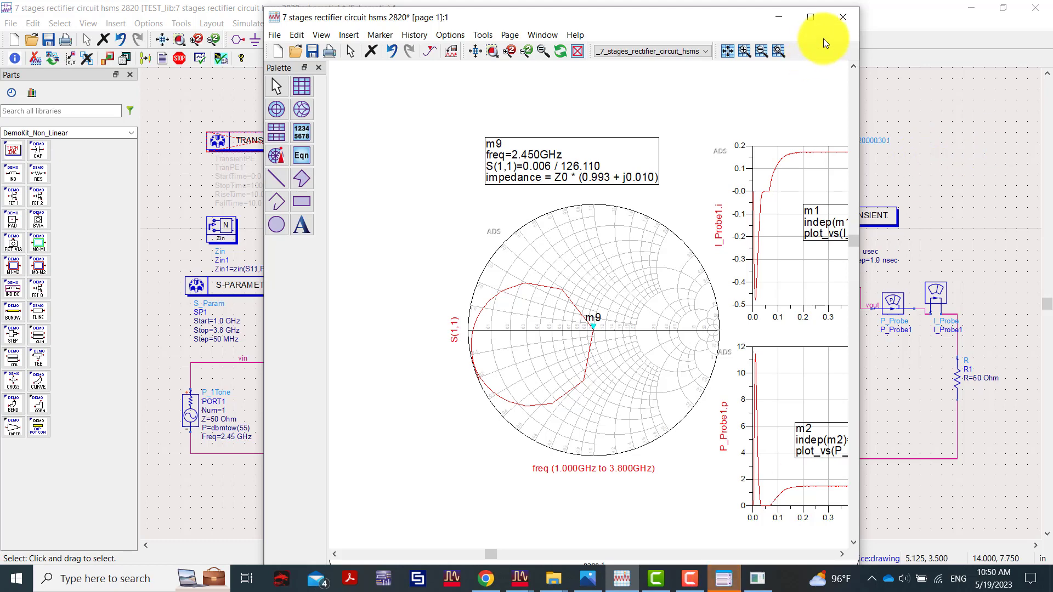
# Step: Maximize the data display to show S11 of -34.365 dB at 2.450 GHz
pyautogui.click(810, 16)
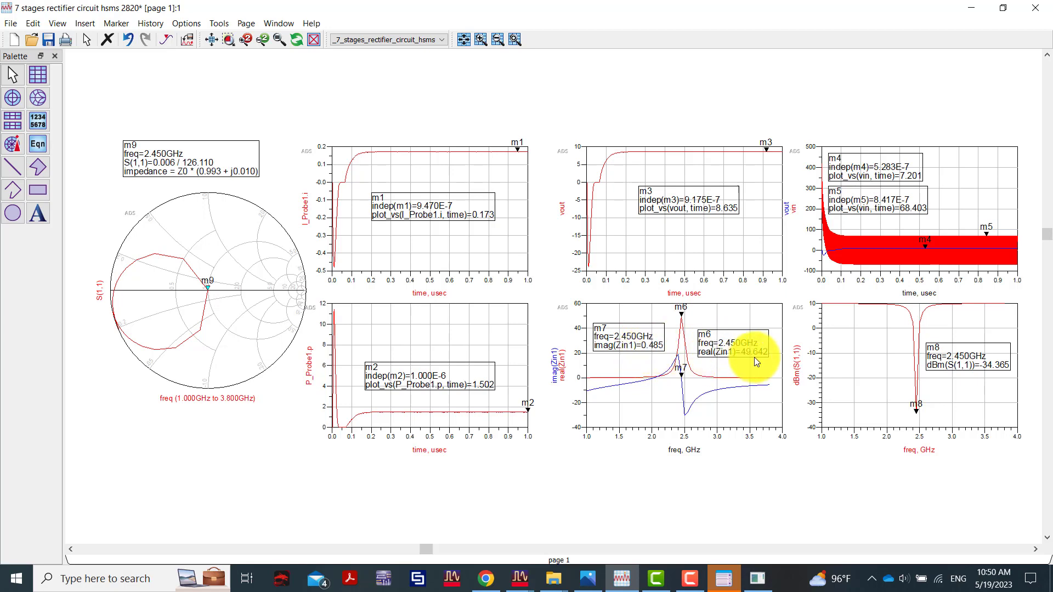
pyautogui.moveTo(749, 356)
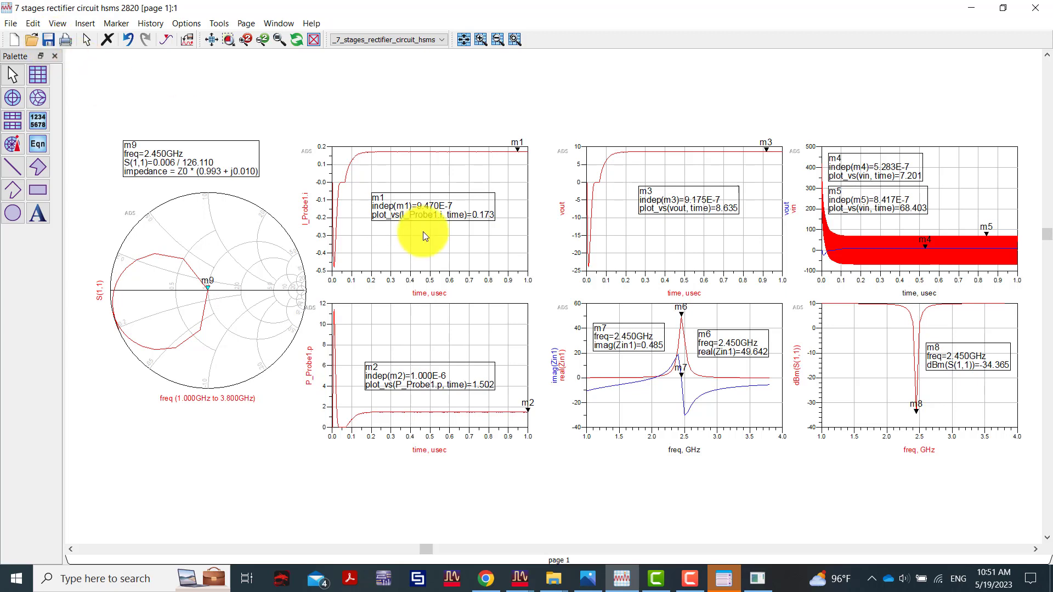
pyautogui.moveTo(191, 192)
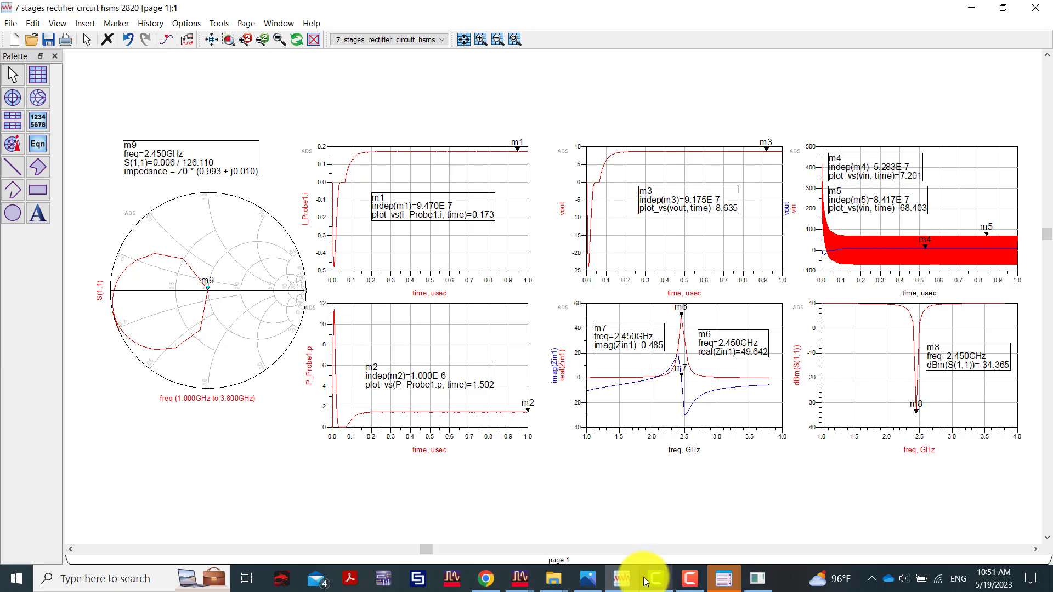
pyautogui.moveTo(619, 578)
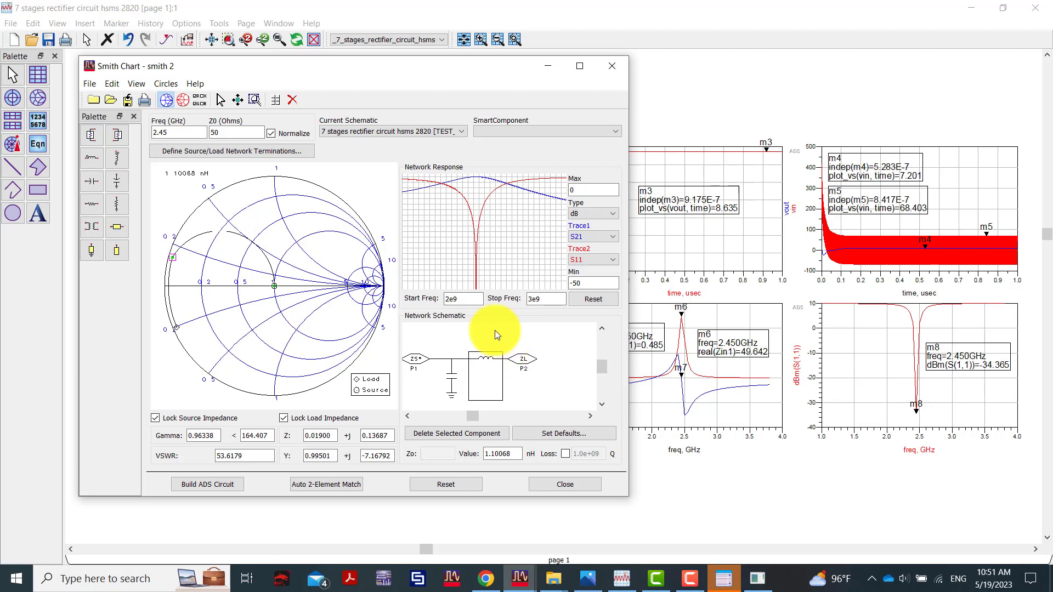
pyautogui.moveTo(476, 272)
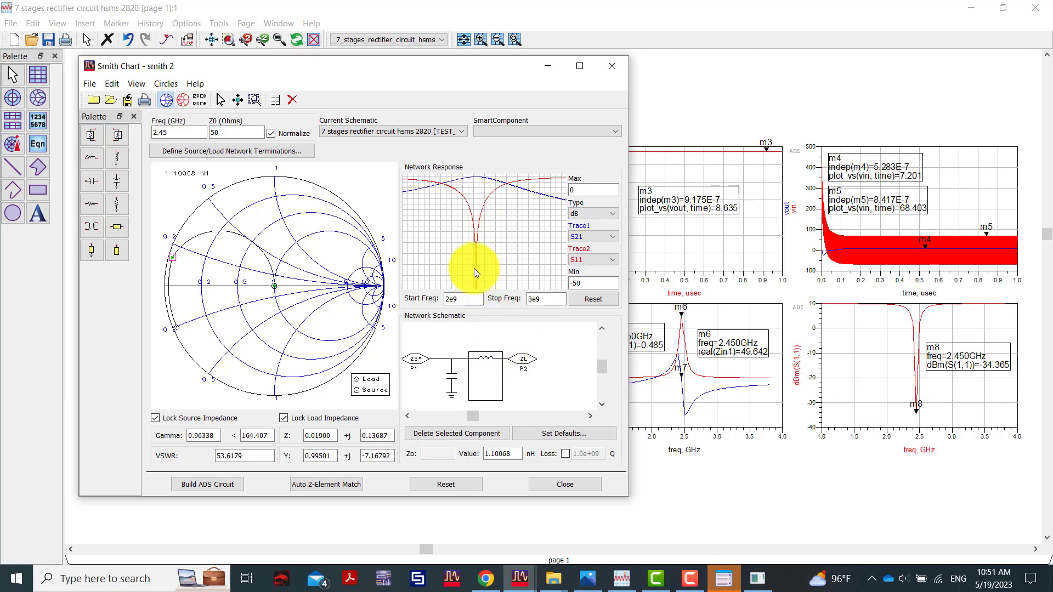